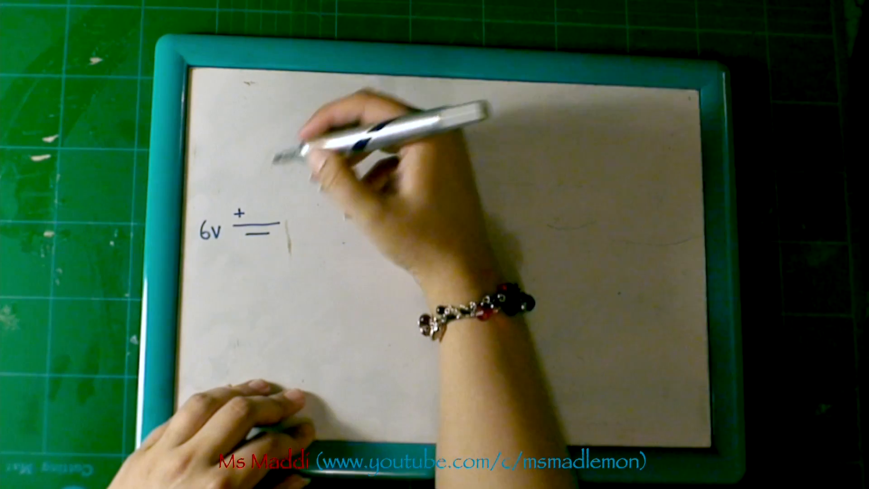
pyautogui.moveTo(261, 227); pyautogui.dragTo(261, 117)
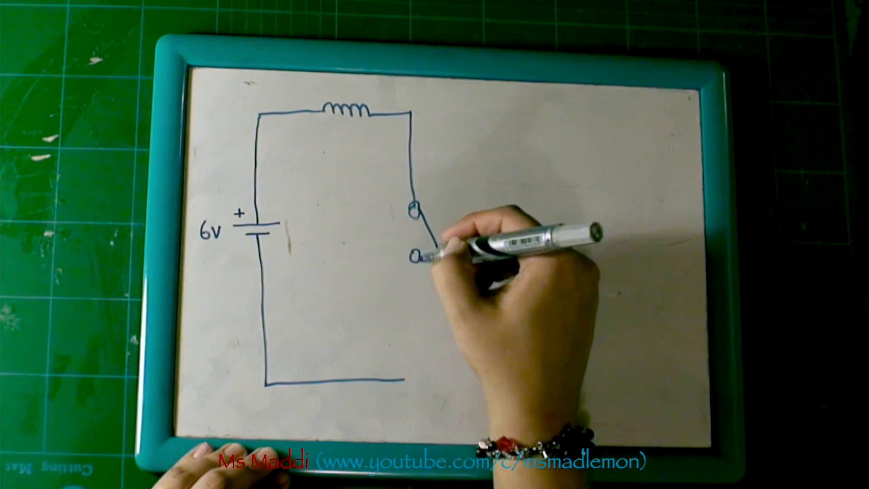
pyautogui.moveTo(421, 261); pyautogui.dragTo(424, 377)
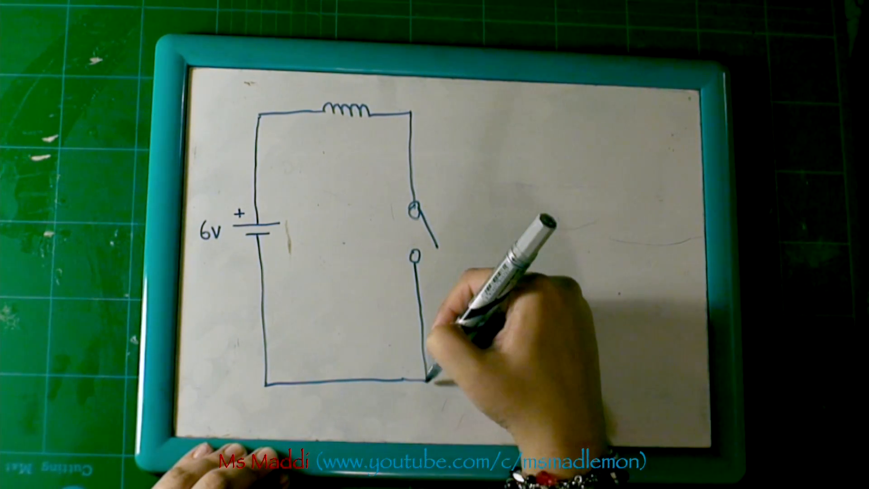